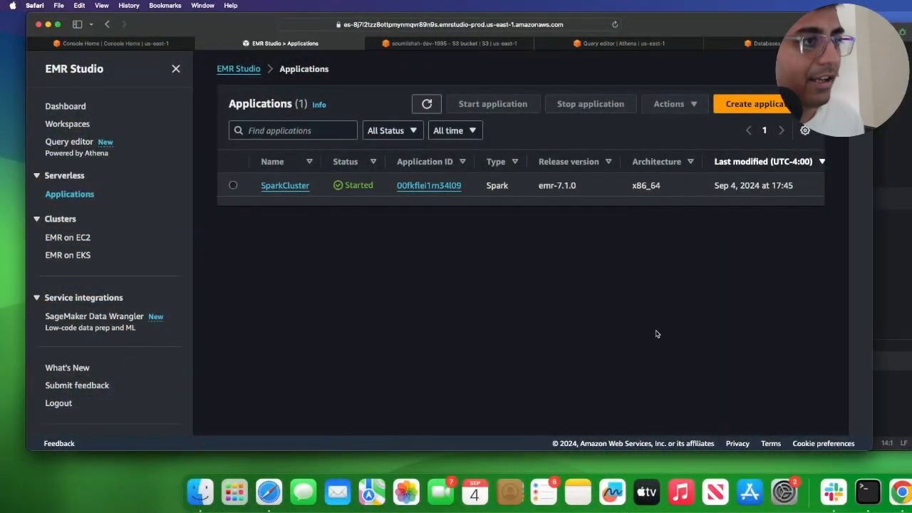
{"action": "mouse_move", "coordinate": [648, 314]}
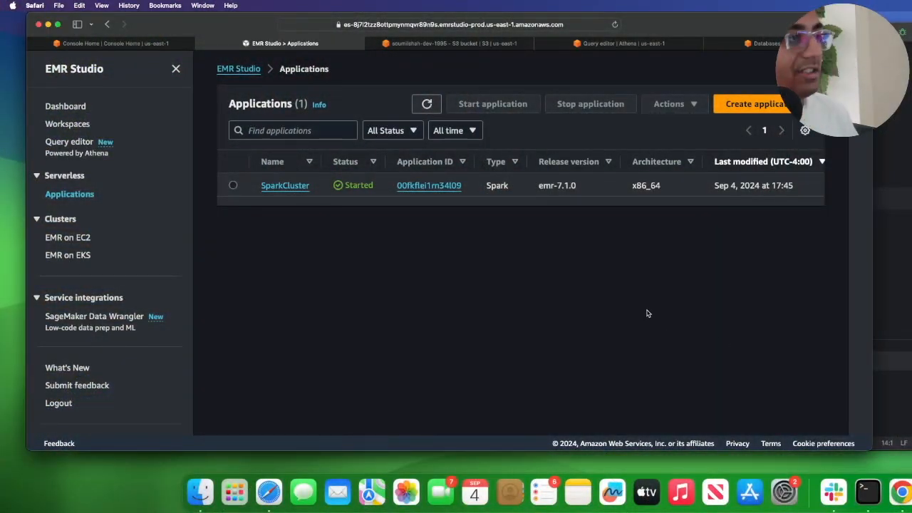
{"action": "mouse_move", "coordinate": [757, 139]}
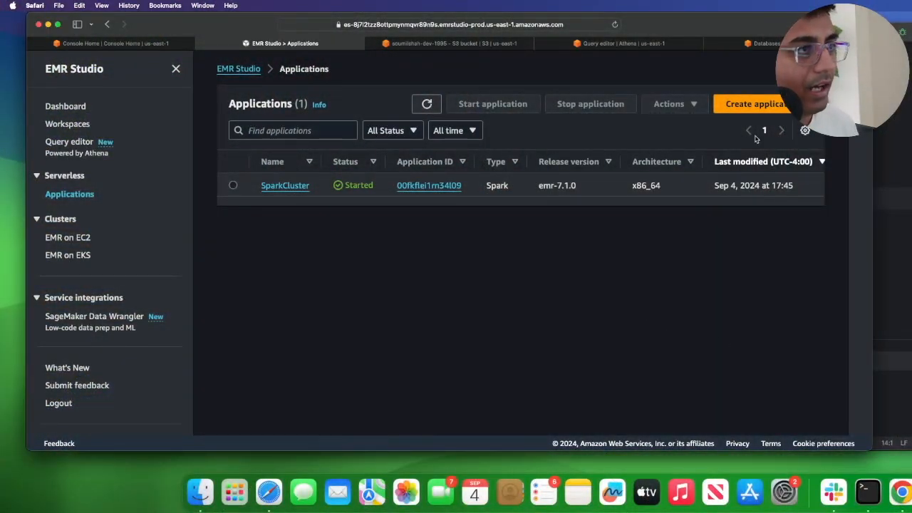
Step: Create the SparkCluster EMR Serverless application on emr-7.1.0 and confirm it is Started
{"action": "left_click", "coordinate": [753, 103]}
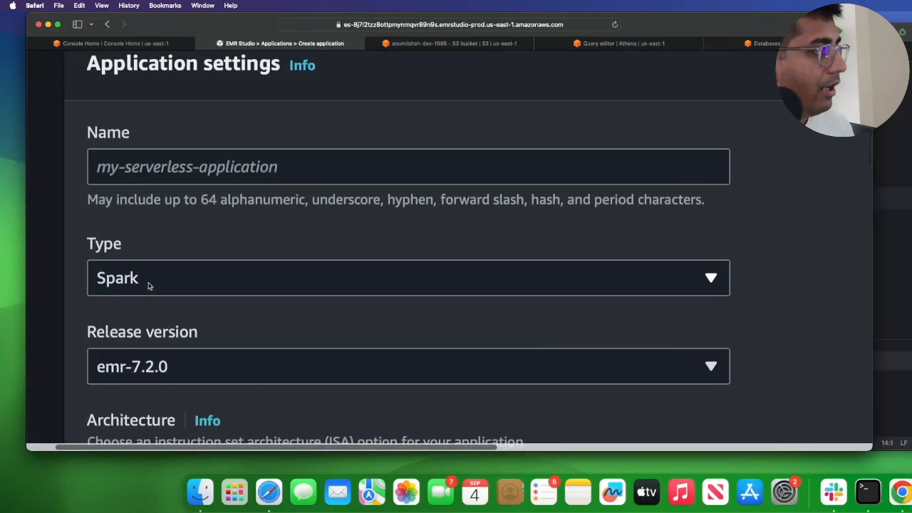
{"action": "type", "text": "Spark"}
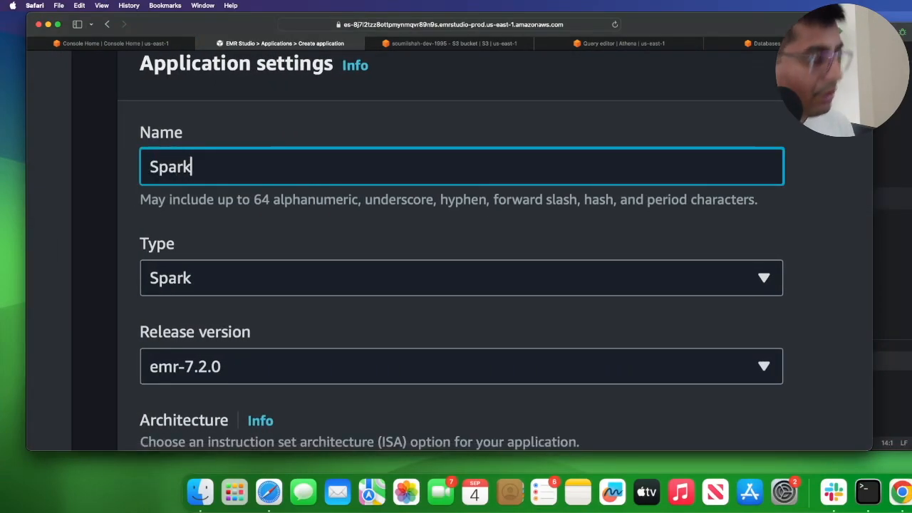
{"action": "type", "text": "Cluster1"}
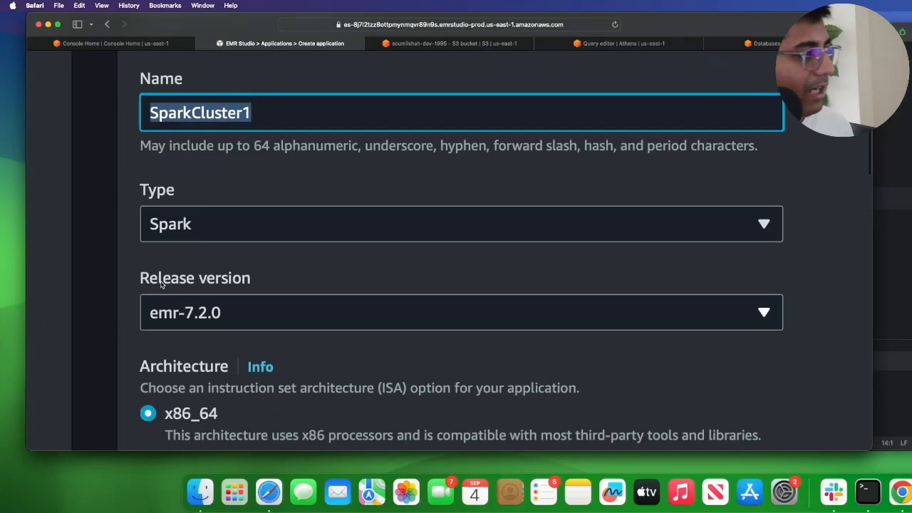
{"action": "left_click", "coordinate": [461, 312]}
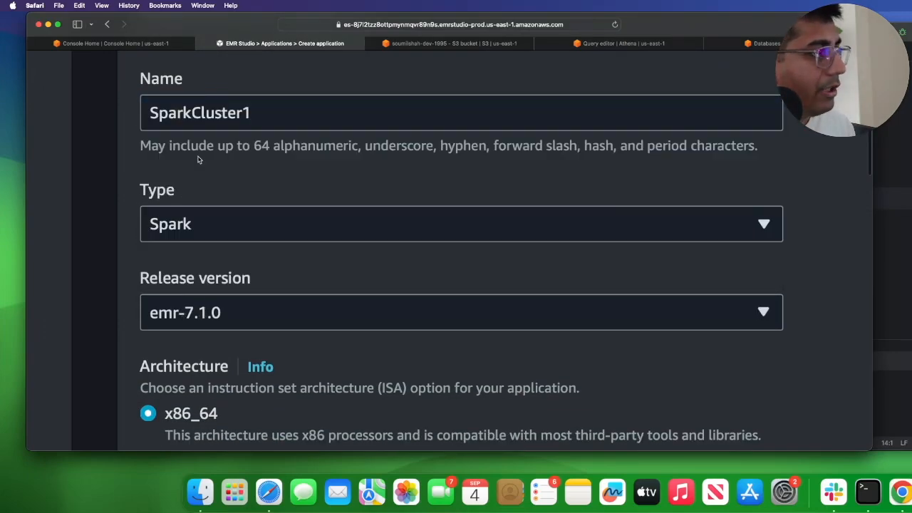
{"action": "scroll", "scroll_direction": "down", "scroll_amount": 3}
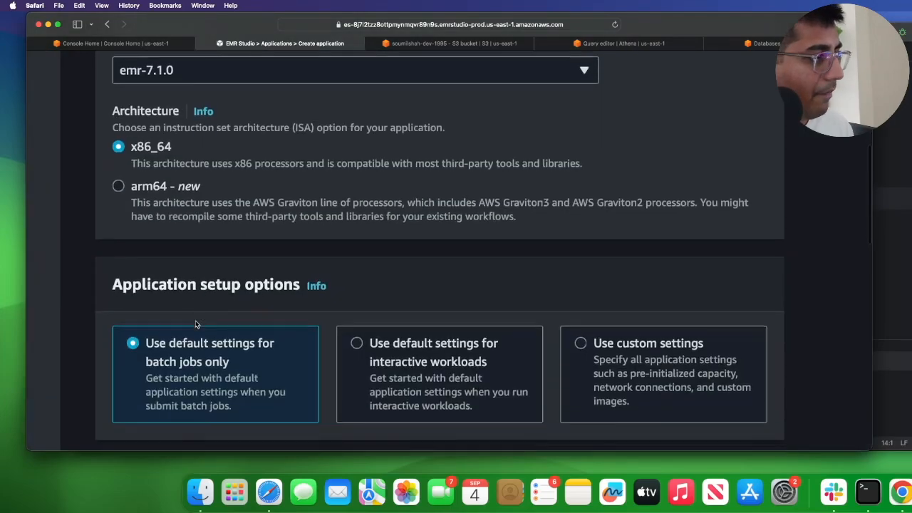
{"action": "scroll", "scroll_direction": "down", "scroll_amount": 3}
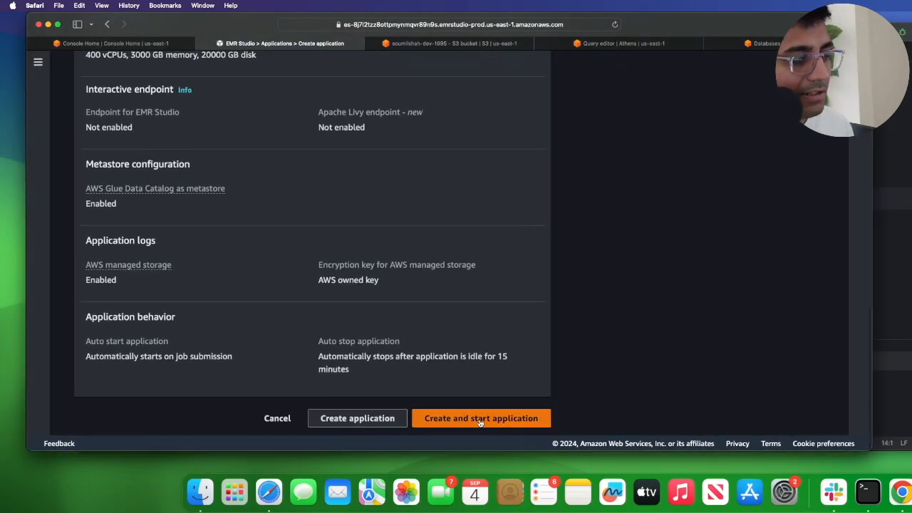
{"action": "left_click", "coordinate": [481, 418]}
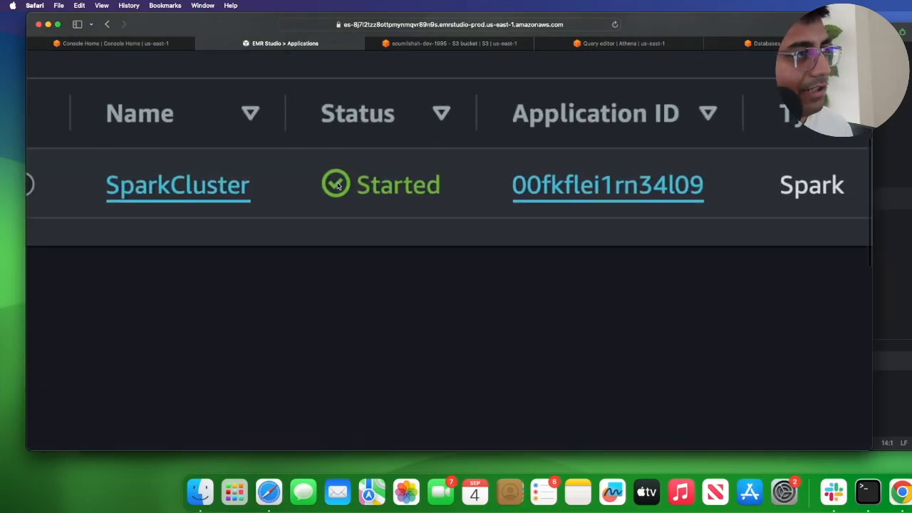
{"action": "double_click", "coordinate": [391, 184]}
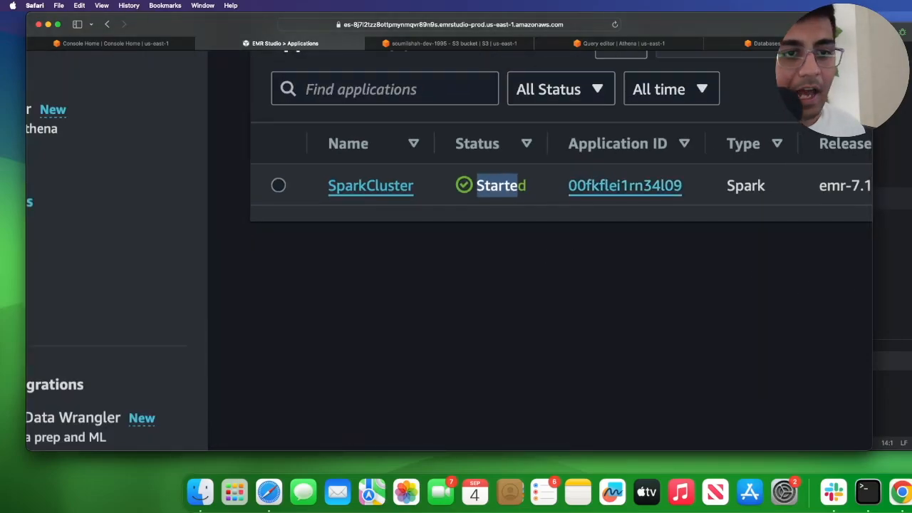
Step: Read through hudi_job.py's Spark session, schema, Hudi options and write code
{"action": "left_click", "coordinate": [866, 492]}
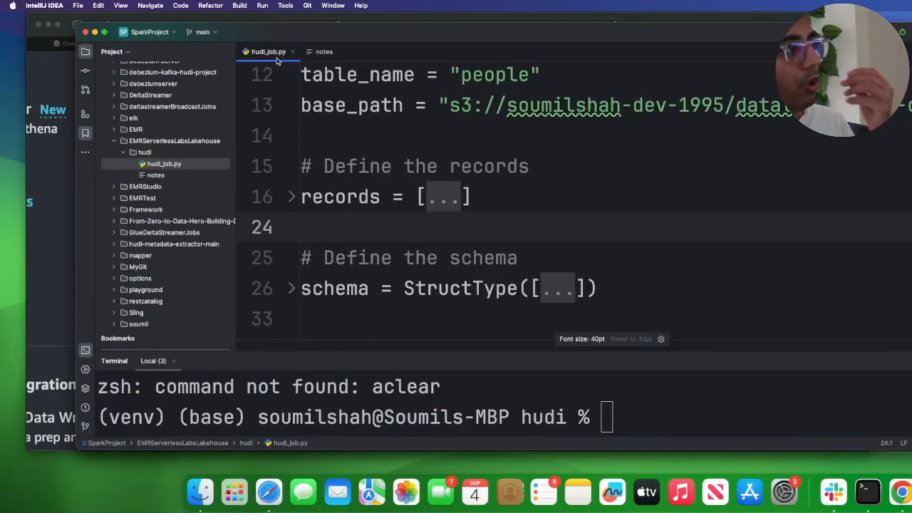
{"action": "scroll", "scroll_direction": "up", "scroll_amount": 3}
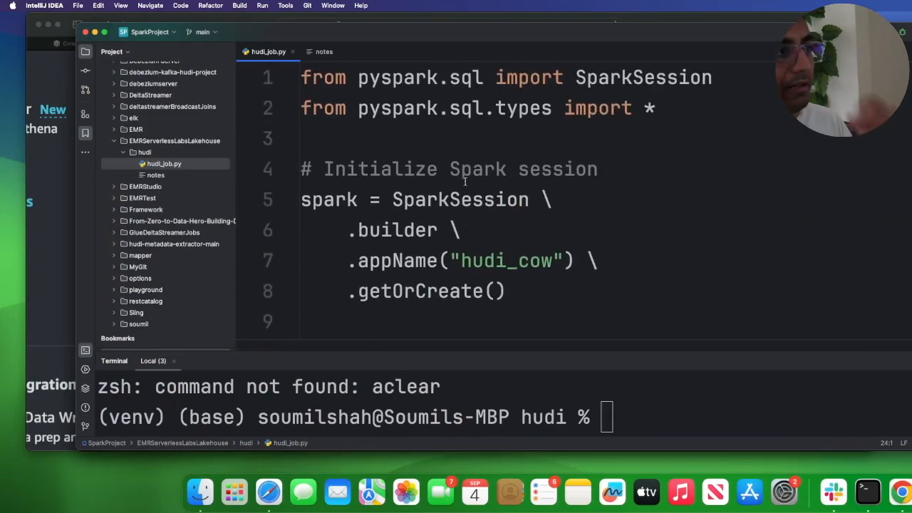
{"action": "left_click_drag", "start_coordinate": [301, 200], "coordinate": [491, 283]}
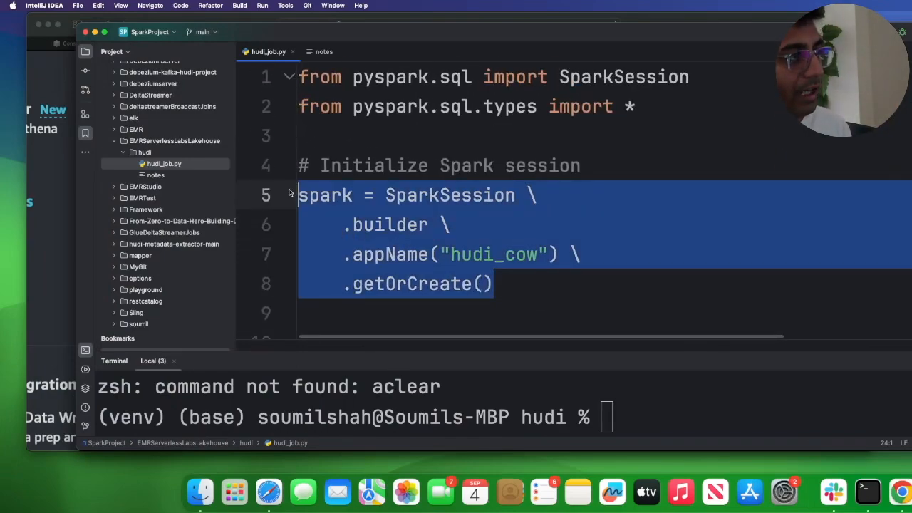
{"action": "scroll", "scroll_direction": "down", "scroll_amount": 3}
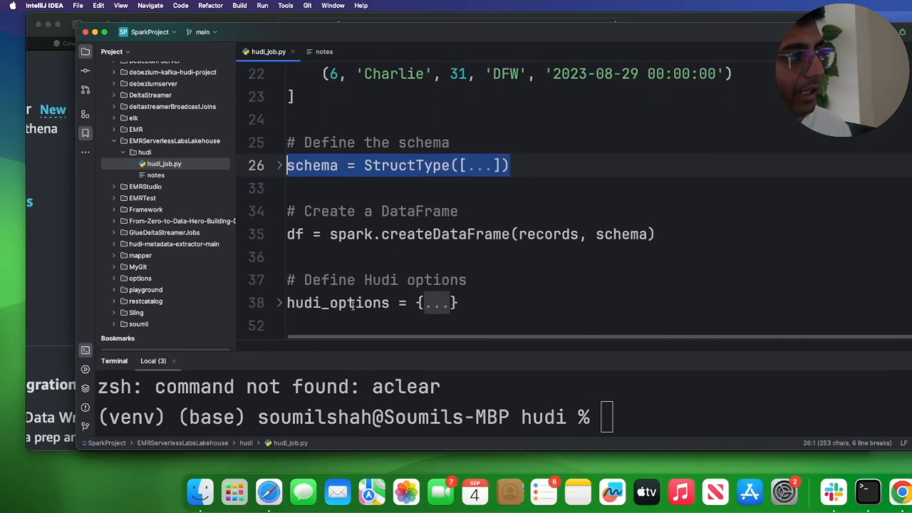
{"action": "scroll", "scroll_direction": "down", "scroll_amount": 3}
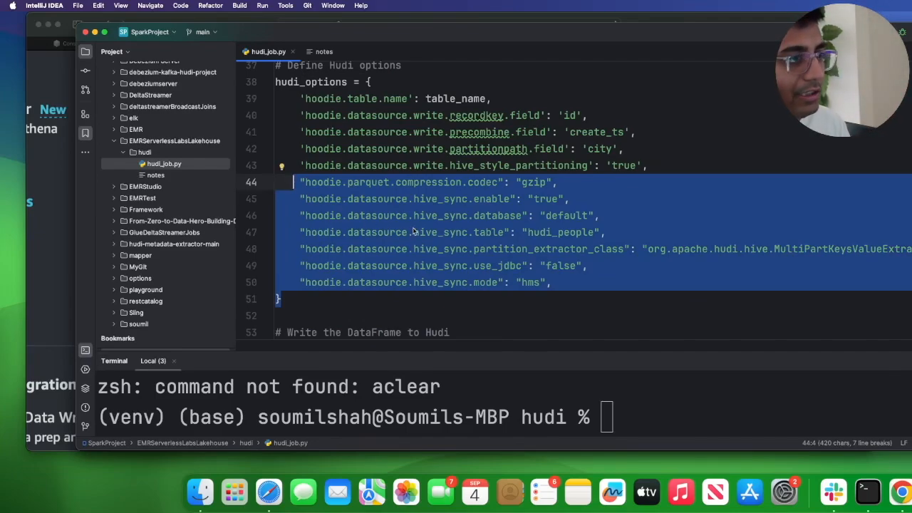
{"action": "scroll", "scroll_direction": "down", "scroll_amount": 3}
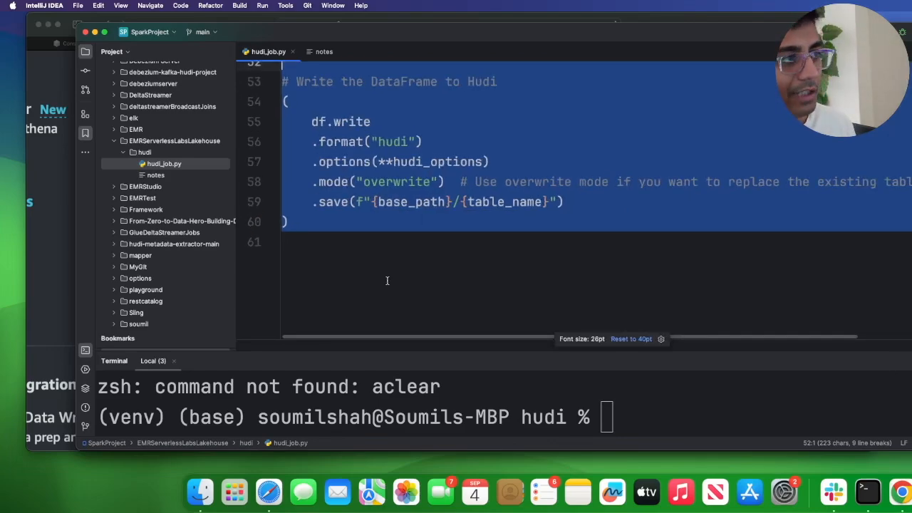
{"action": "left_click", "coordinate": [323, 51]}
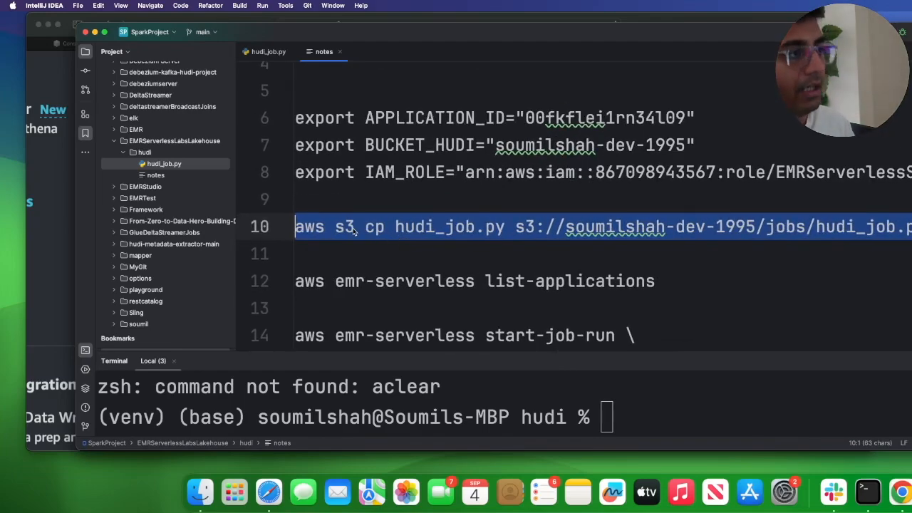
Step: Select the aws s3 cp command for hudi_job.py in the notes file
{"action": "double_click", "coordinate": [448, 226]}
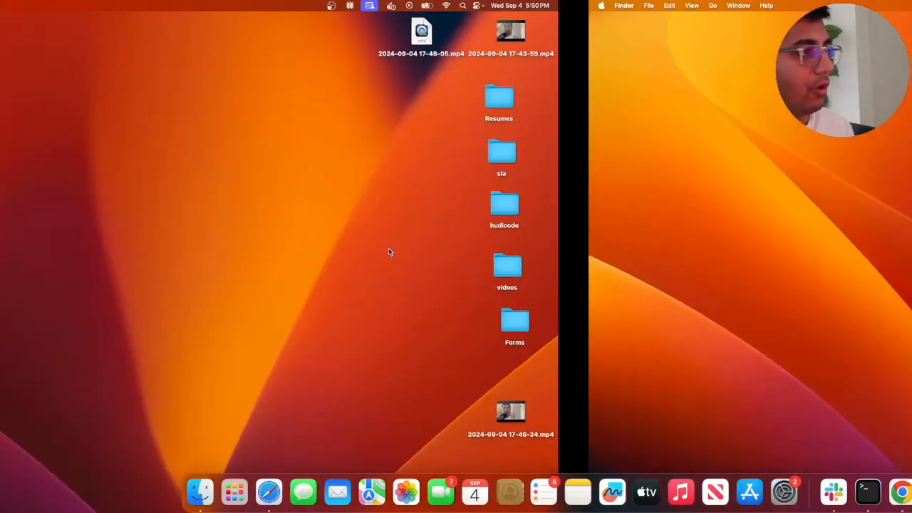
Step: List the hudi folder's files in Terminal, then clear the output
{"action": "left_click", "coordinate": [867, 491]}
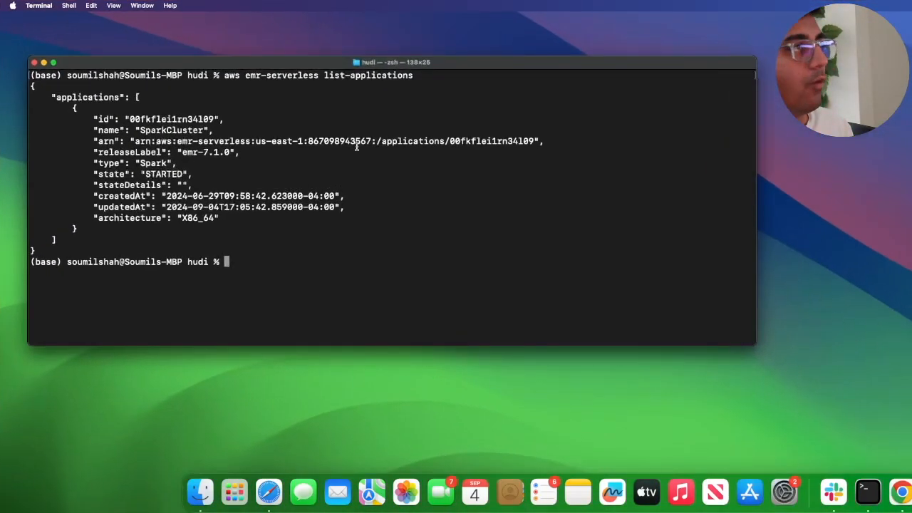
{"action": "mouse_move", "coordinate": [712, 191]}
{"action": "type", "text": "ls"}
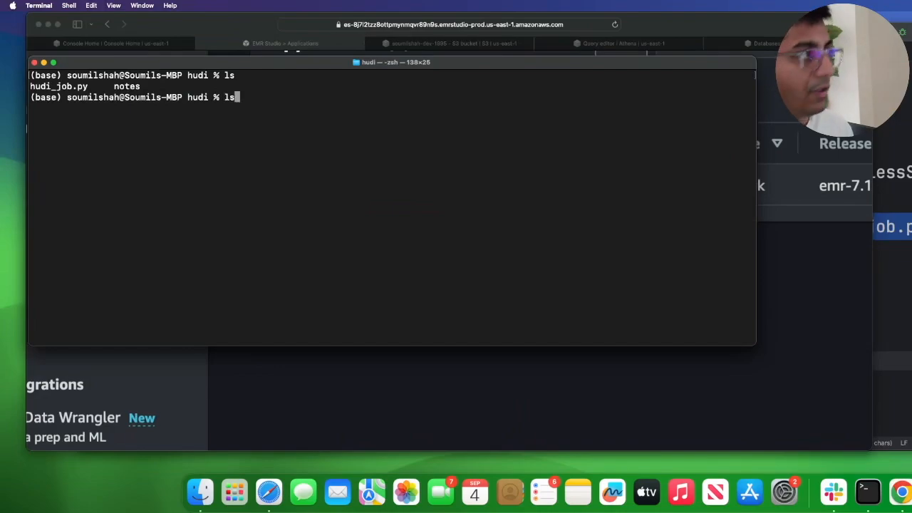
{"action": "key", "text": "Return"}
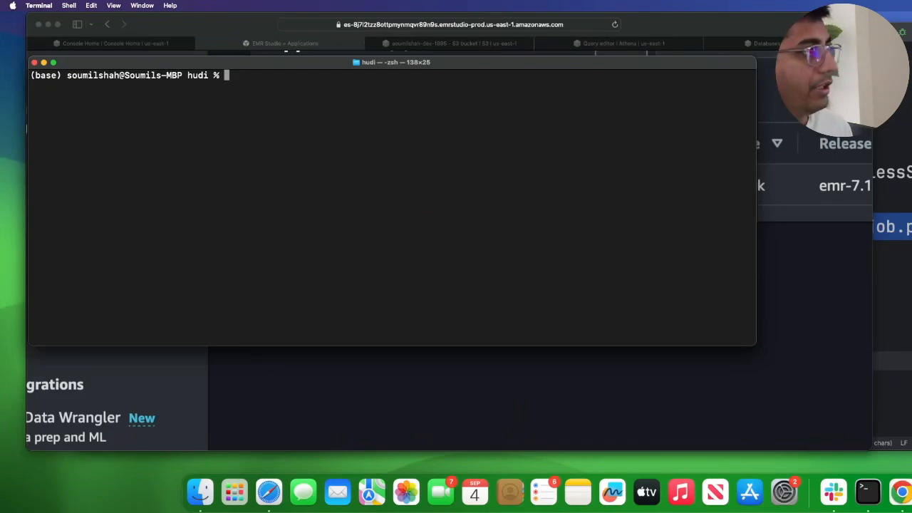
{"action": "key", "text": "Return"}
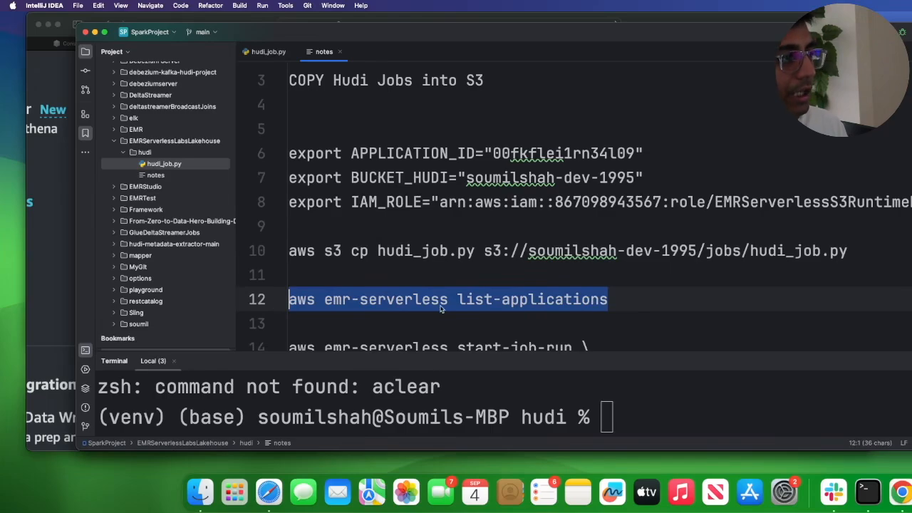
{"action": "scroll", "scroll_direction": "down", "scroll_amount": 3}
{"action": "type", "text": "clea"}
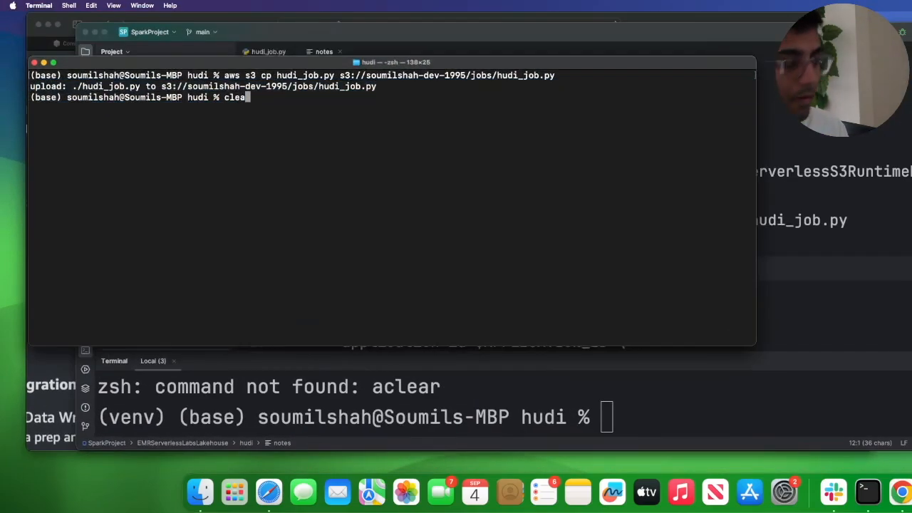
{"action": "key", "text": "Return"}
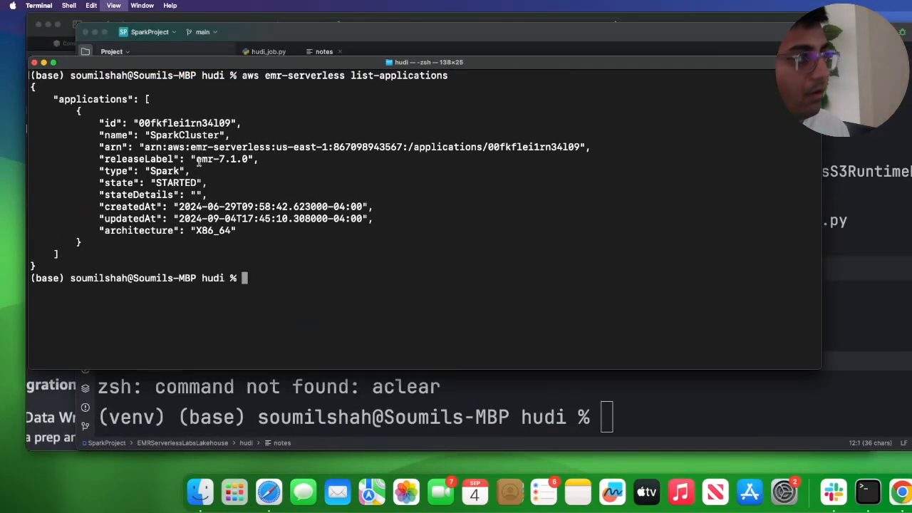
{"action": "double_click", "coordinate": [193, 124]}
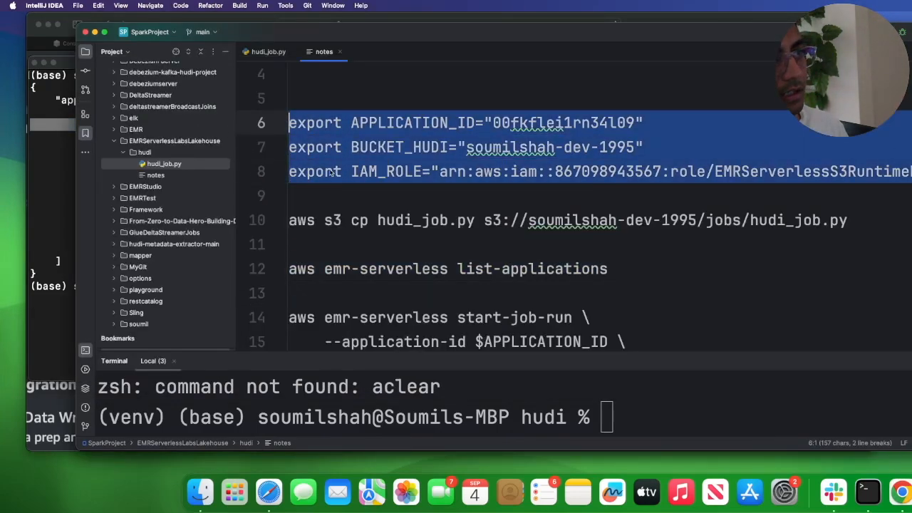
{"action": "left_click", "coordinate": [406, 195]}
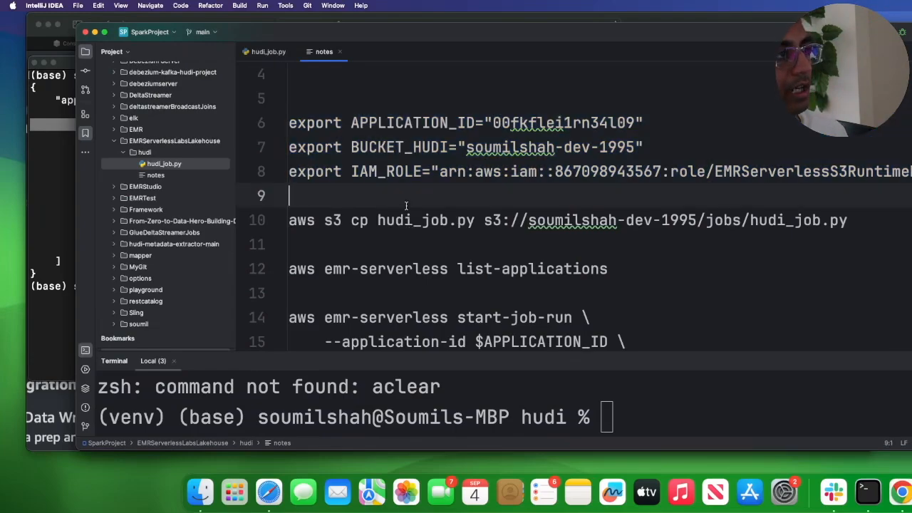
{"action": "double_click", "coordinate": [398, 147]}
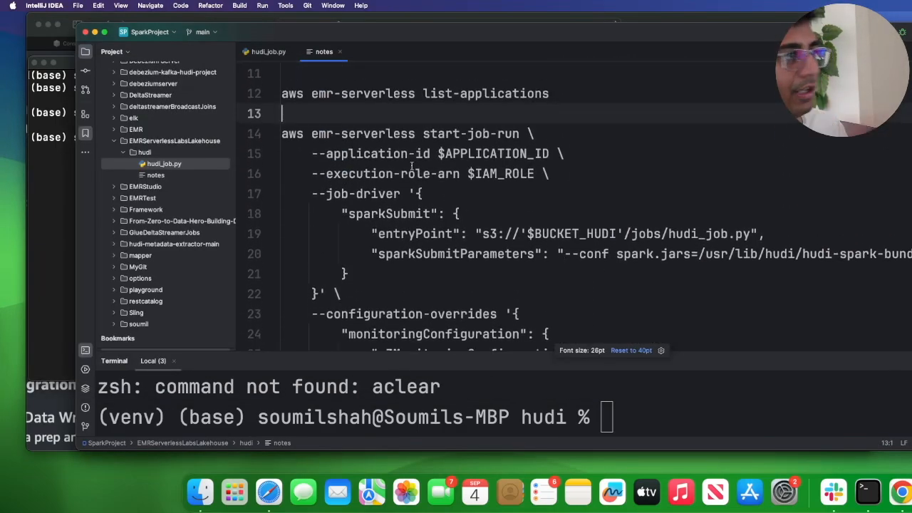
{"action": "double_click", "coordinate": [320, 133]}
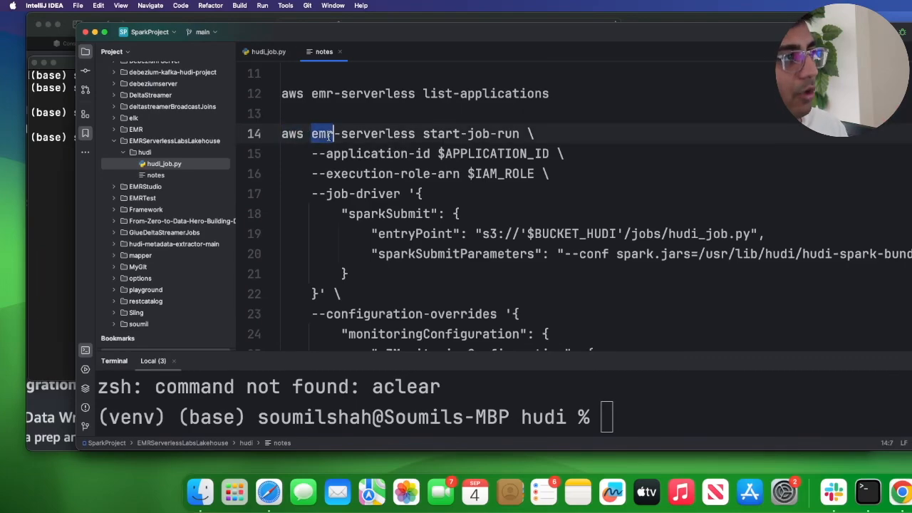
{"action": "double_click", "coordinate": [477, 133]}
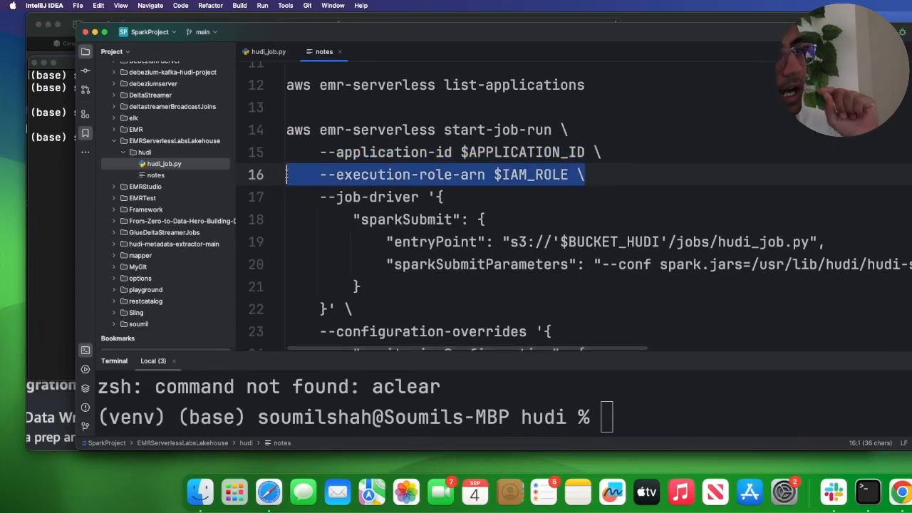
{"action": "scroll", "scroll_direction": "up", "scroll_amount": 3}
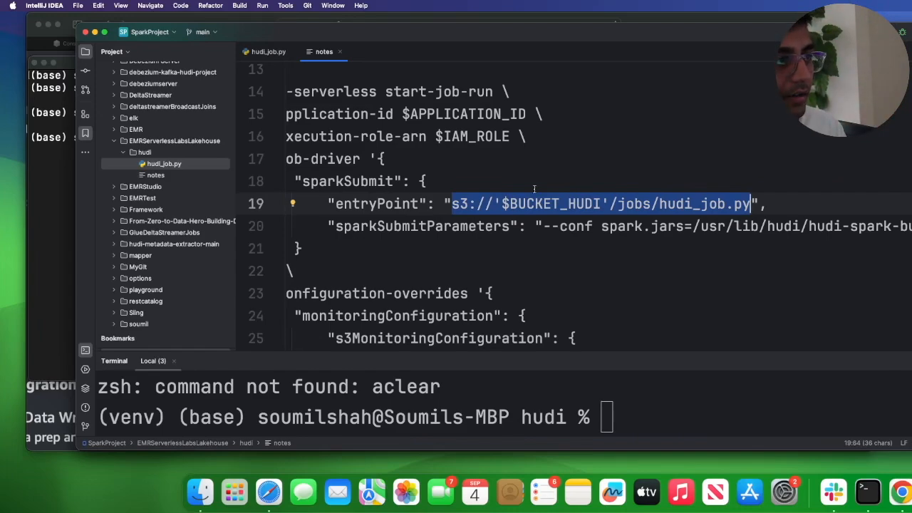
{"action": "double_click", "coordinate": [550, 204]}
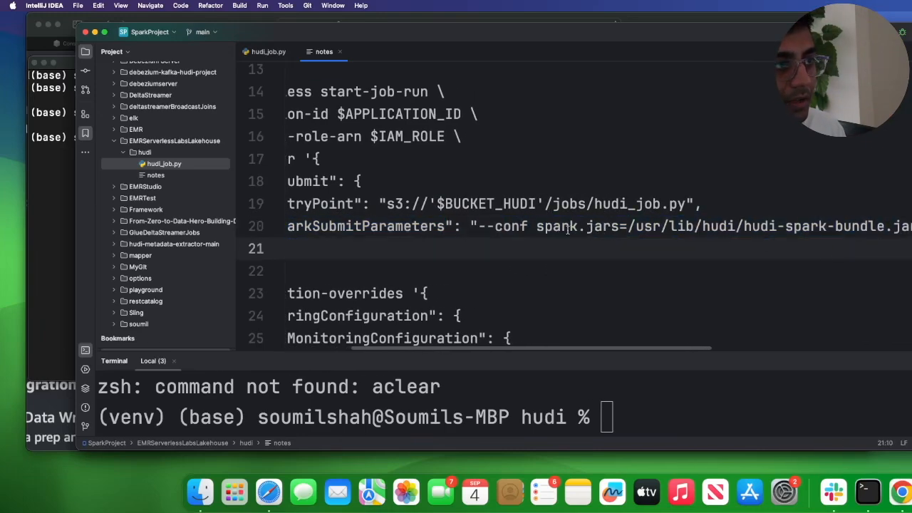
{"action": "double_click", "coordinate": [645, 225]}
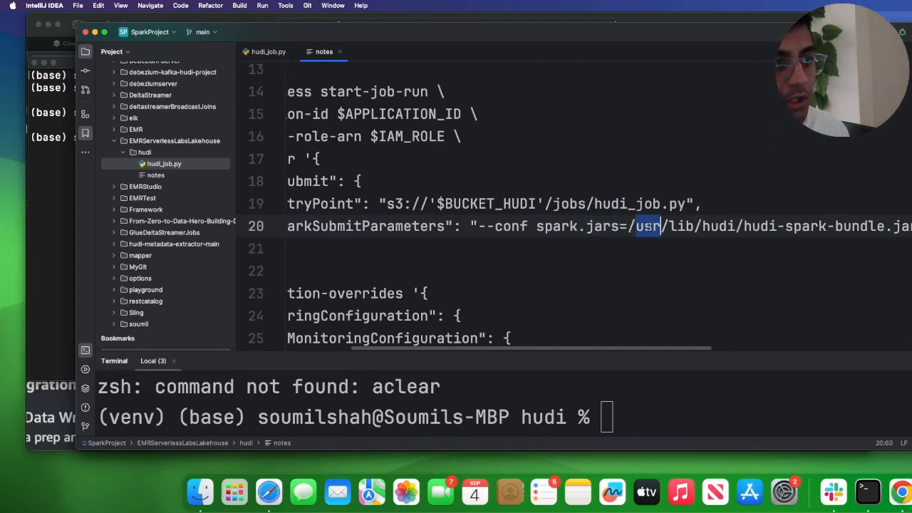
{"action": "double_click", "coordinate": [761, 225]}
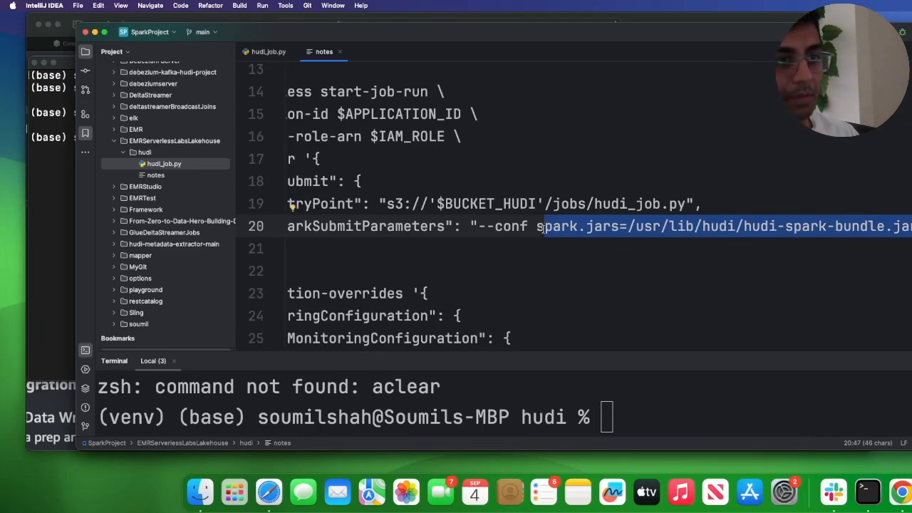
{"action": "scroll", "scroll_direction": "right", "scroll_amount": 3}
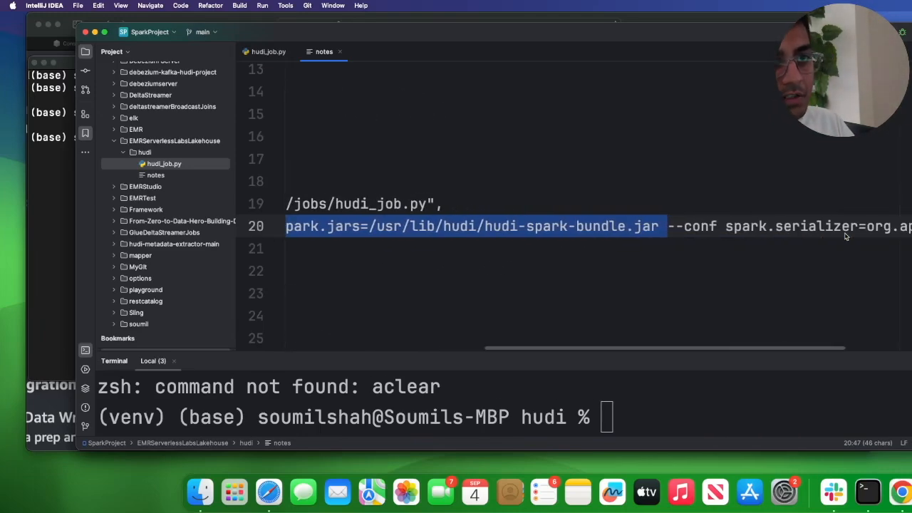
{"action": "scroll", "scroll_direction": "right", "scroll_amount": 3}
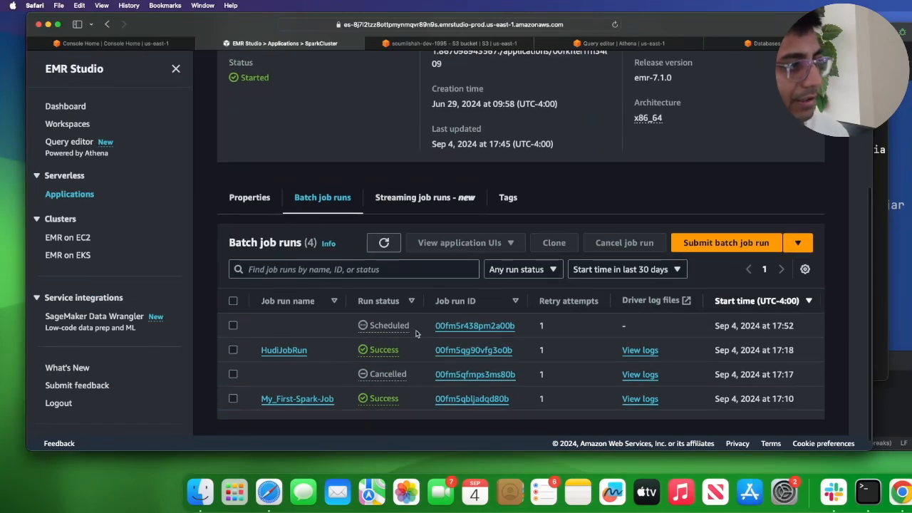
Step: Open job run 00fm5r438pm2a00b's details and reveal its stdout and stderr driver logs
{"action": "left_click", "coordinate": [64, 106]}
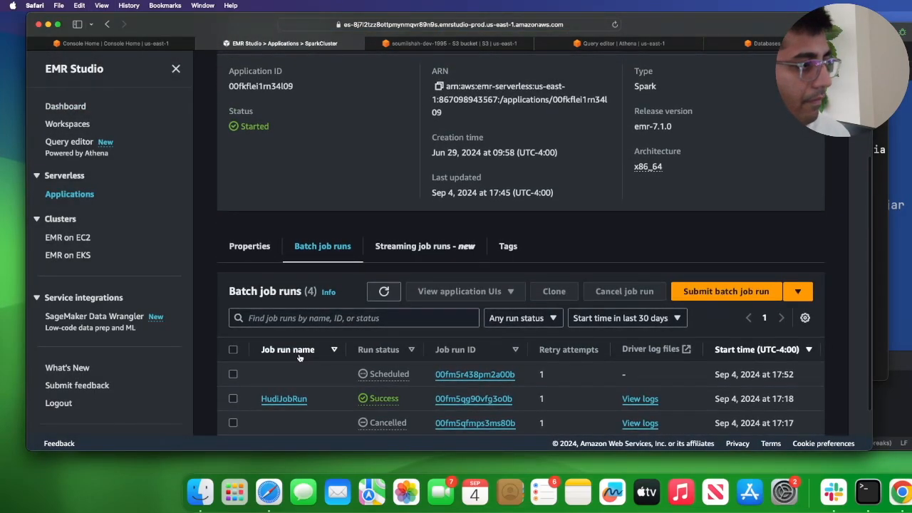
{"action": "left_click", "coordinate": [474, 374]}
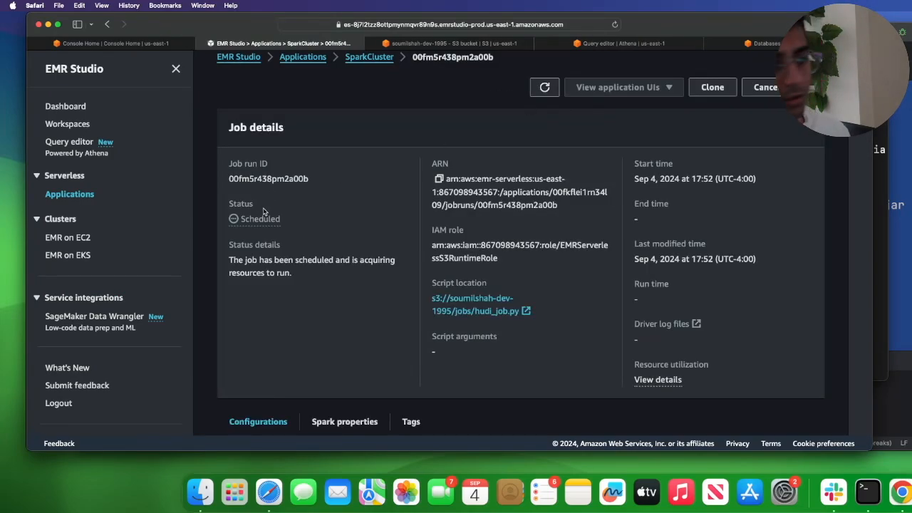
{"action": "mouse_move", "coordinate": [267, 239]}
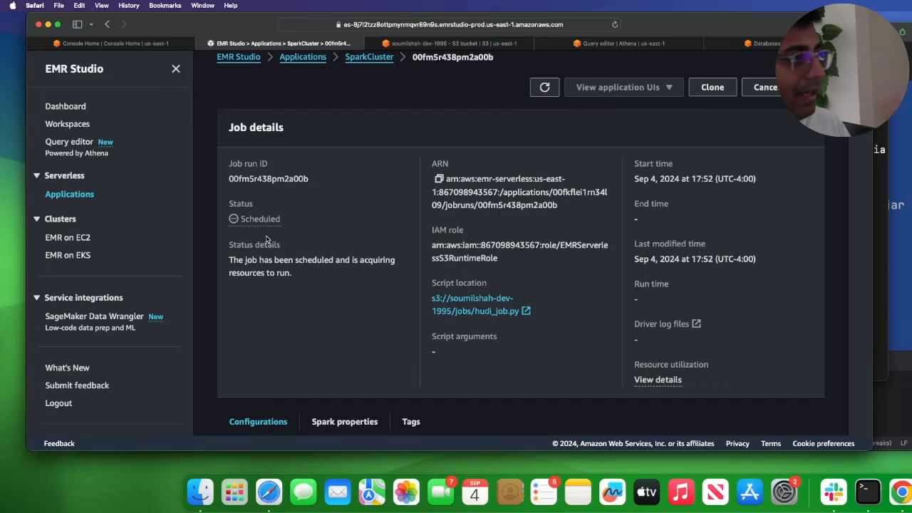
{"action": "scroll", "scroll_direction": "down", "scroll_amount": 3}
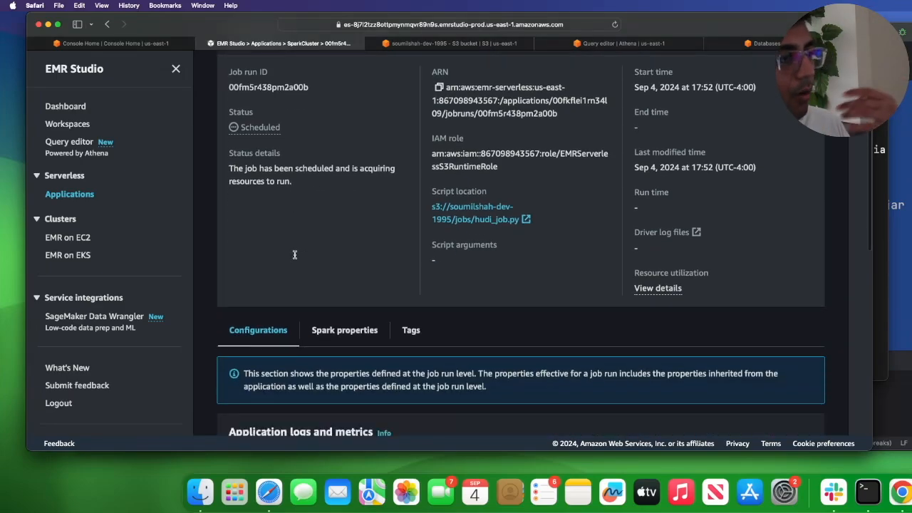
{"action": "scroll", "scroll_direction": "up", "scroll_amount": 3}
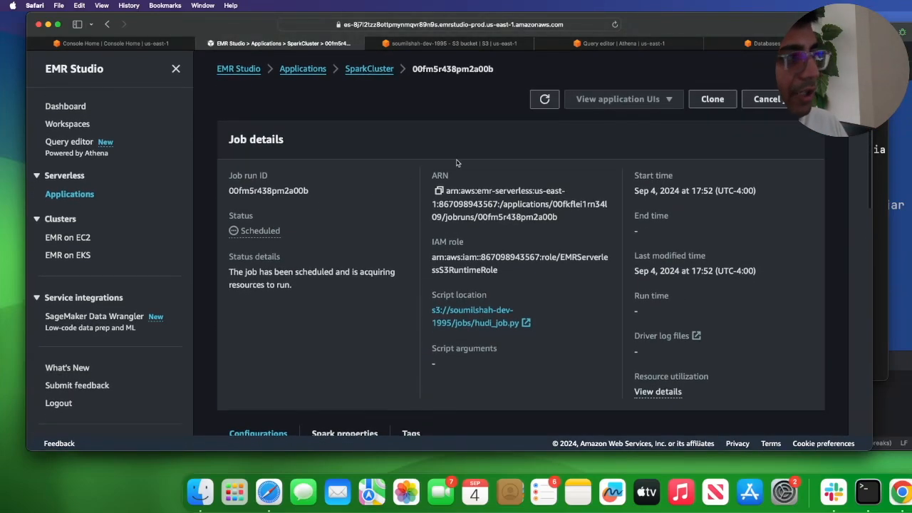
{"action": "mouse_move", "coordinate": [344, 217]}
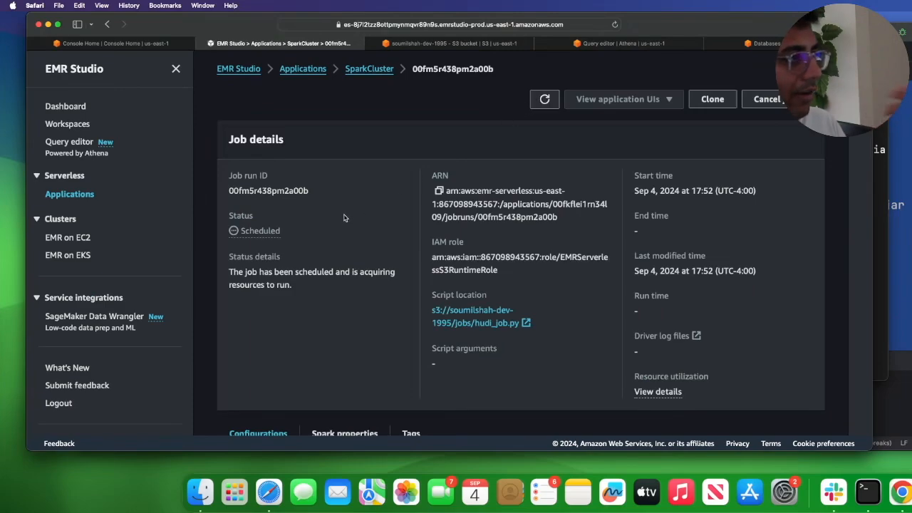
{"action": "mouse_move", "coordinate": [743, 358]}
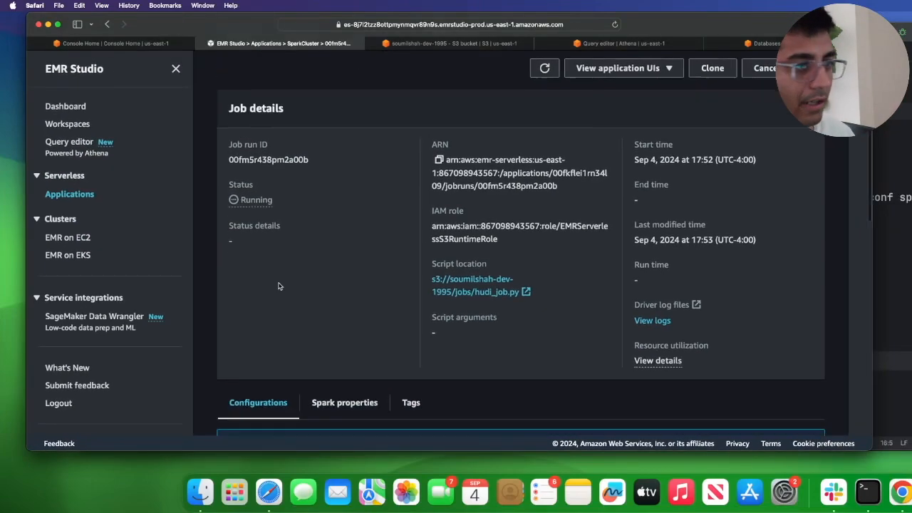
{"action": "scroll", "scroll_direction": "down", "scroll_amount": 3}
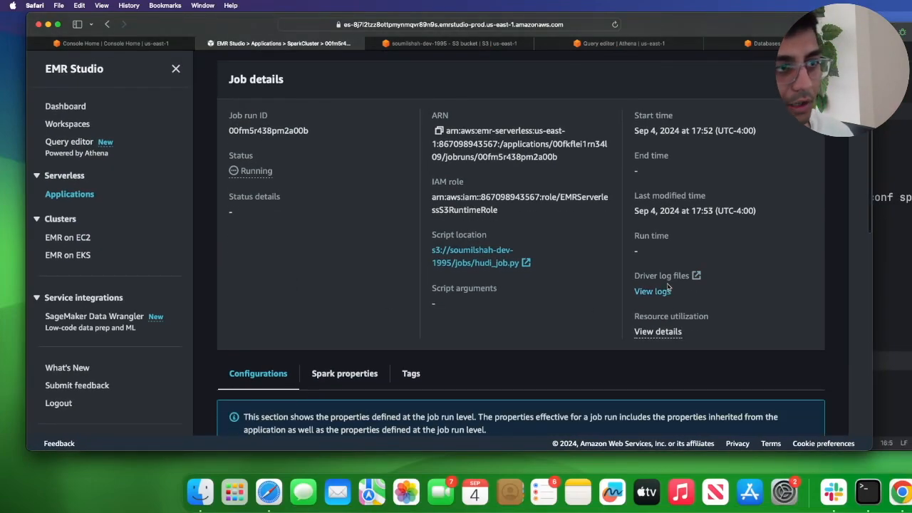
{"action": "left_click", "coordinate": [651, 290]}
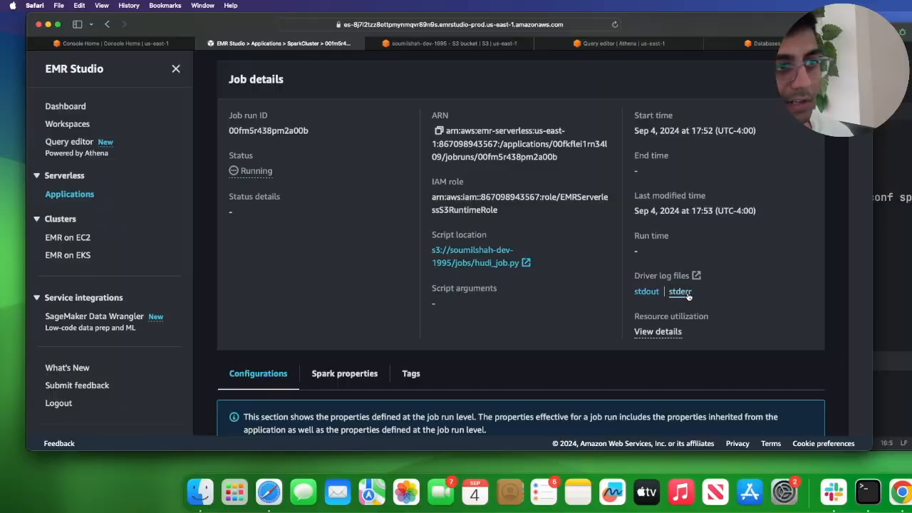
Step: Read the driver log, then return to the job run and dismiss the status popover
{"action": "left_click", "coordinate": [680, 292]}
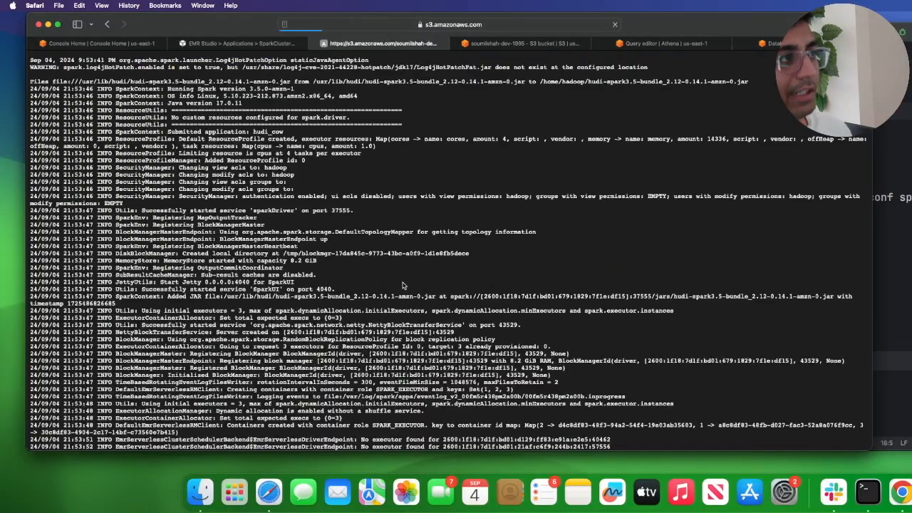
{"action": "scroll", "scroll_direction": "down", "scroll_amount": 3}
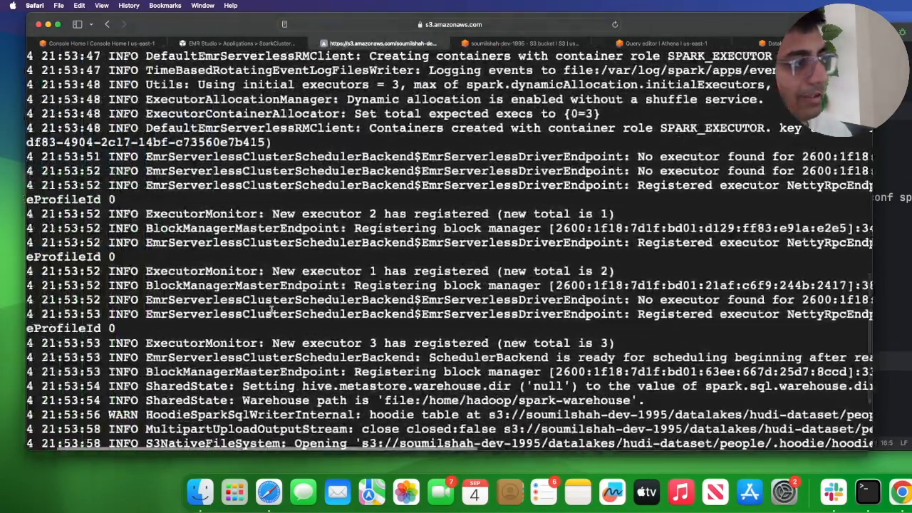
{"action": "scroll", "scroll_direction": "down", "scroll_amount": 3}
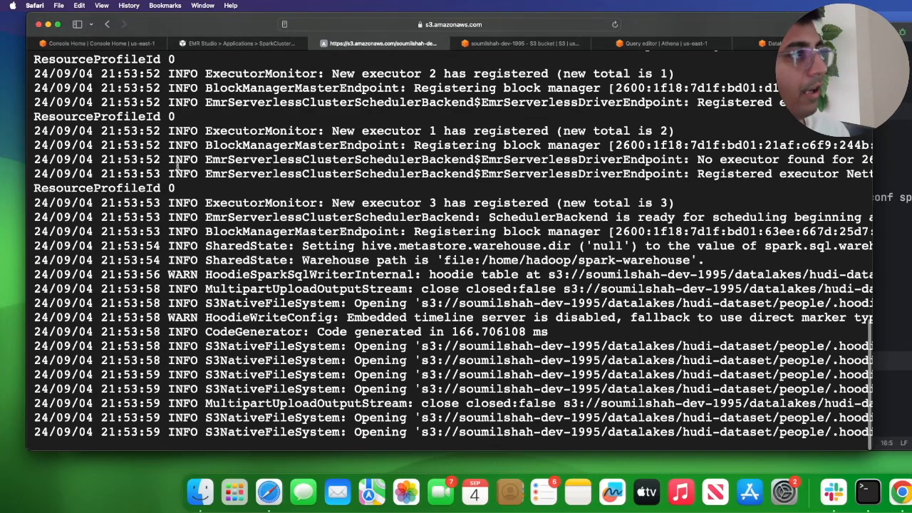
{"action": "left_click", "coordinate": [239, 43]}
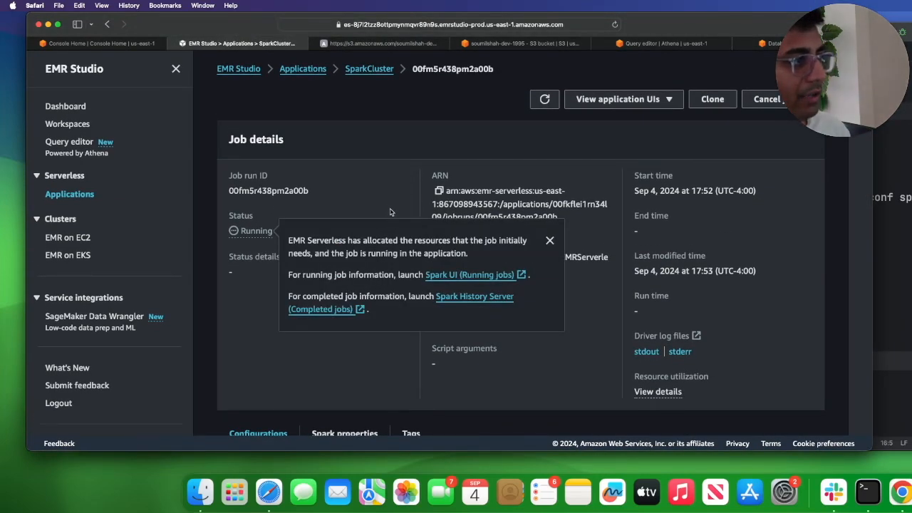
{"action": "left_click", "coordinate": [550, 240]}
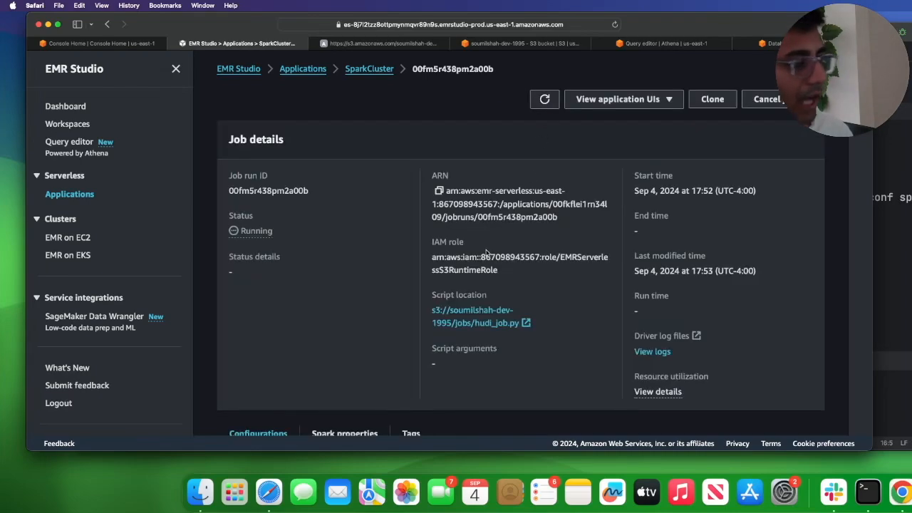
{"action": "mouse_move", "coordinate": [677, 364]}
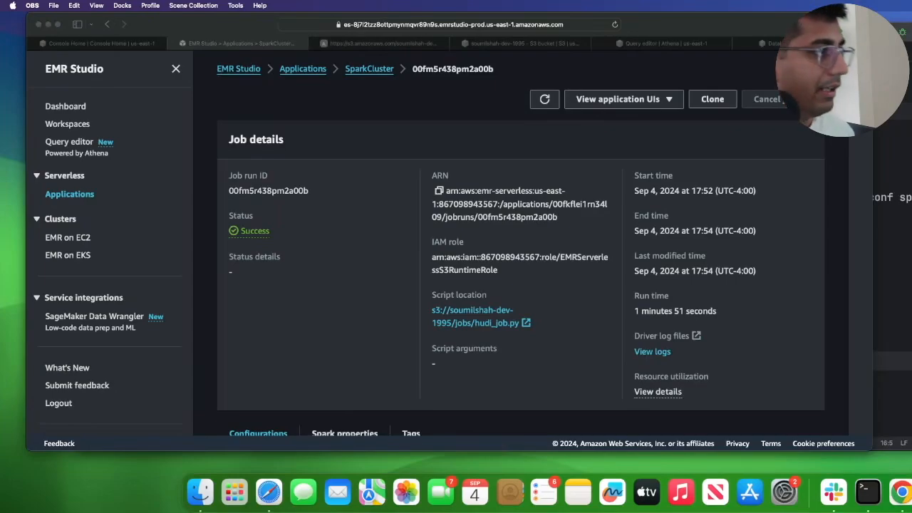
Step: Browse the table's city partitions in the S3 bucket and open city=DFW
{"action": "left_click", "coordinate": [388, 151]}
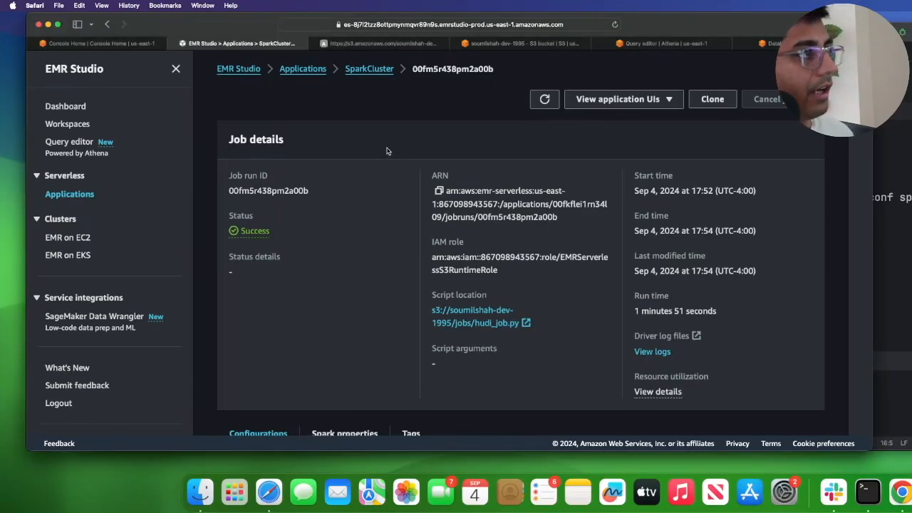
{"action": "left_click", "coordinate": [520, 43]}
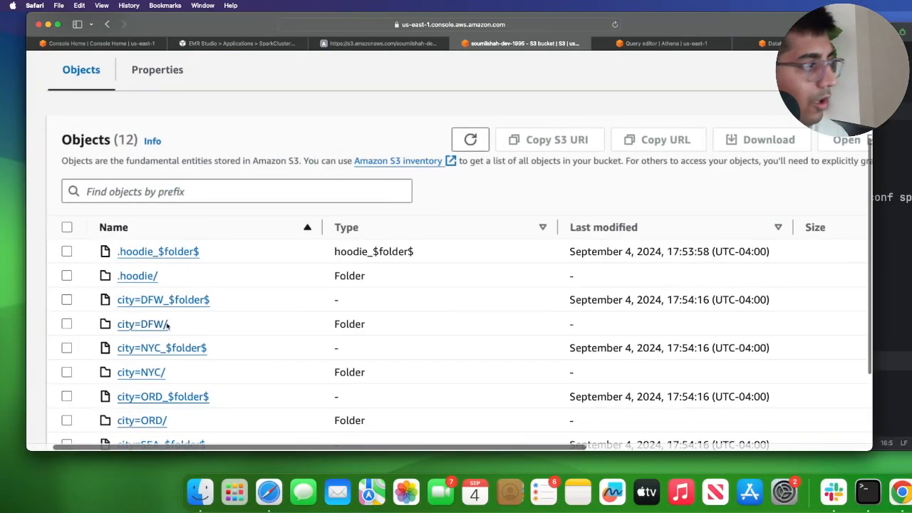
{"action": "left_click", "coordinate": [470, 139]}
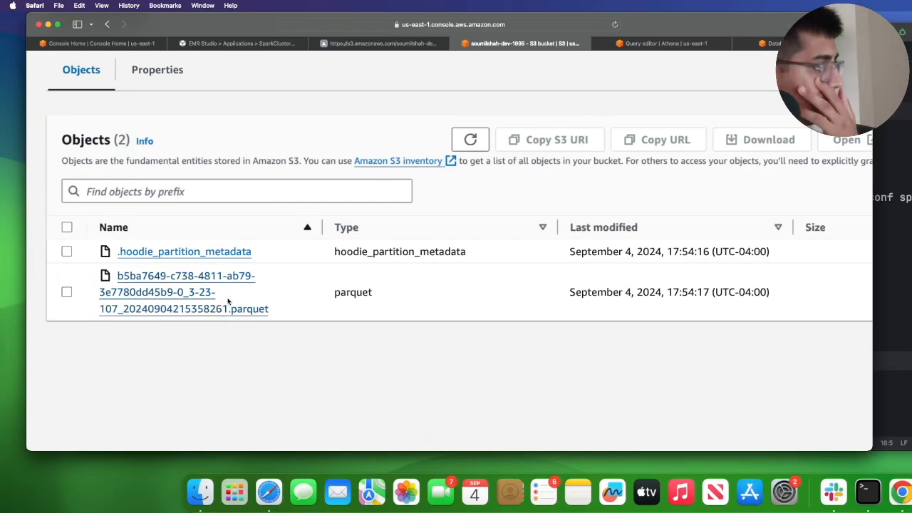
{"action": "left_click", "coordinate": [664, 43]}
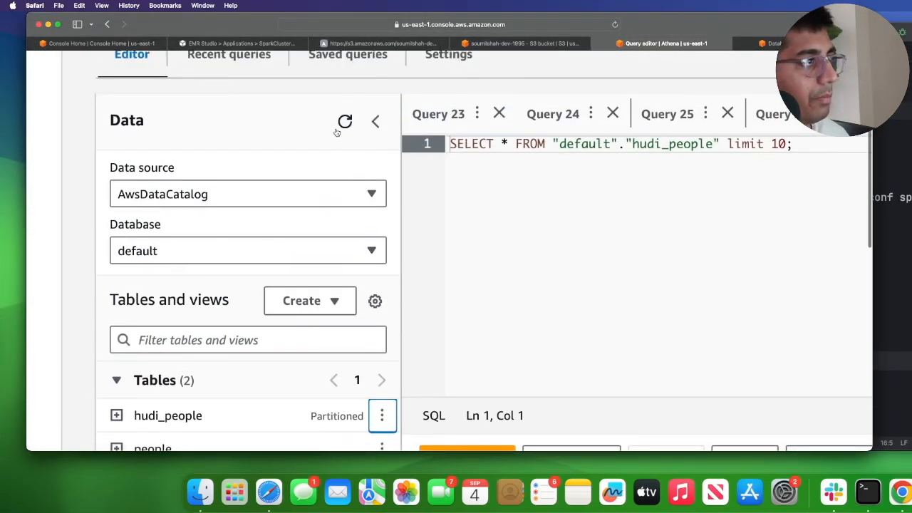
Step: Run Preview Table on hudi_people from its actions menu
{"action": "left_click", "coordinate": [381, 415]}
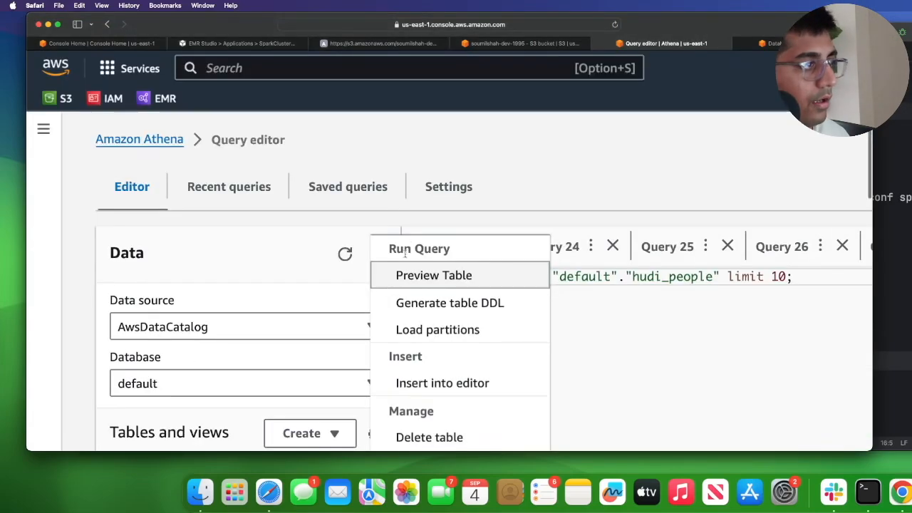
{"action": "left_click", "coordinate": [434, 275]}
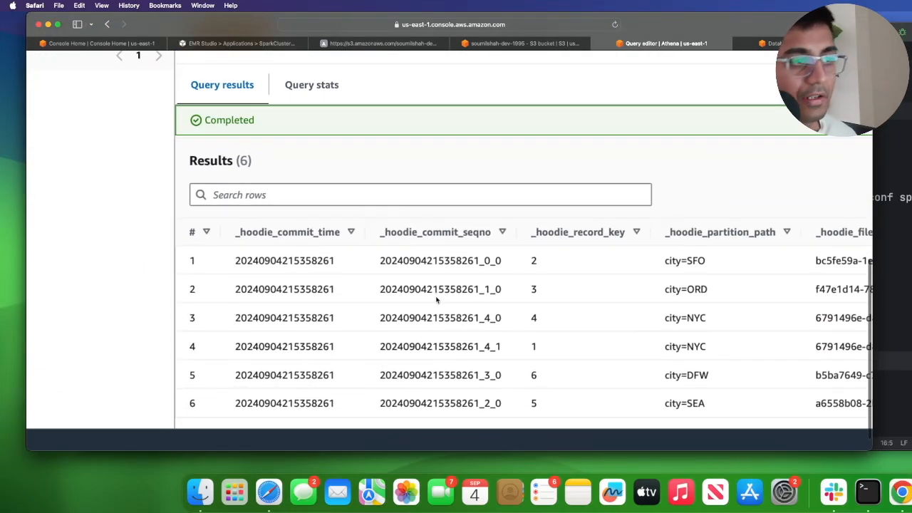
{"action": "mouse_move", "coordinate": [437, 301]}
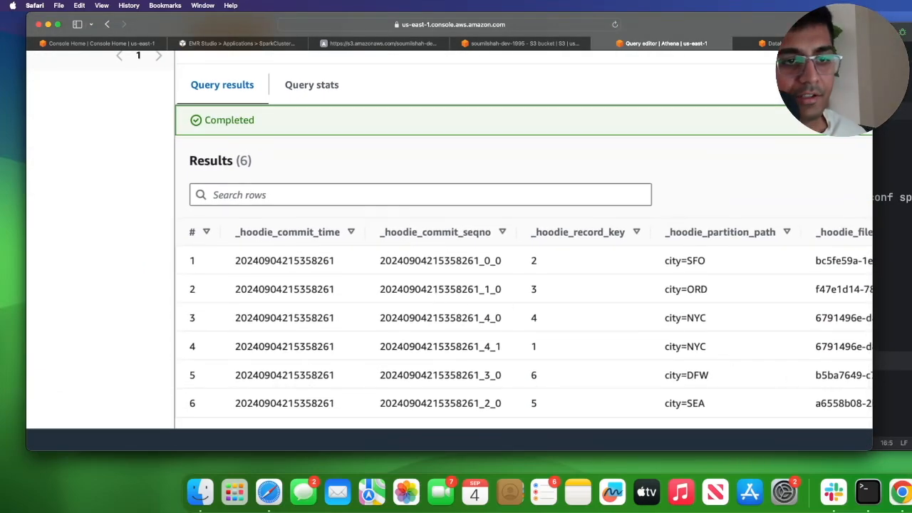